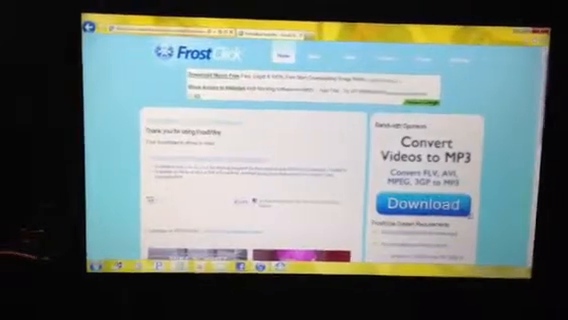
# Start the iTunes download from apple.com so the 'Thank you for downloading iTunes' page appears.
pyautogui.scroll(-3)
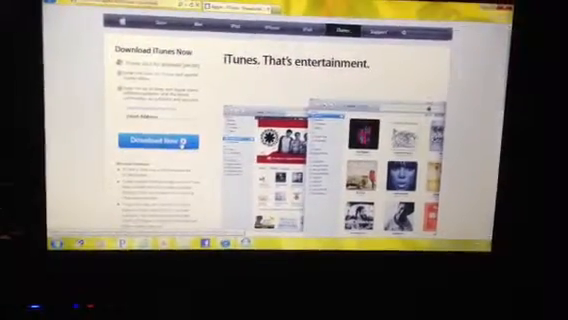
pyautogui.click(144, 144)
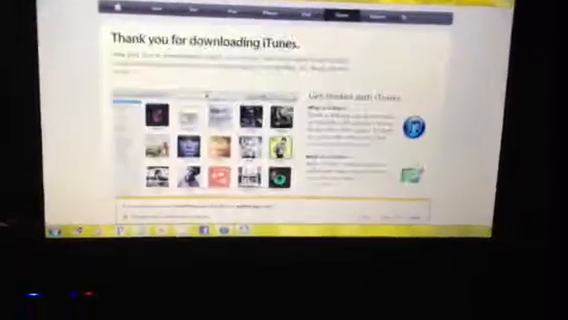